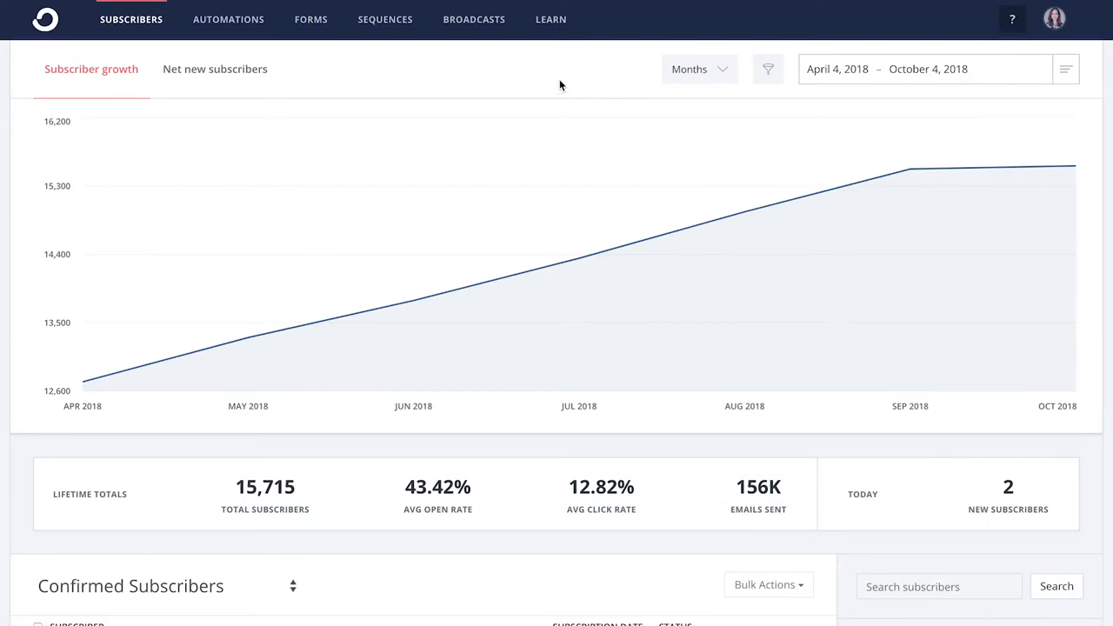
# Create a new visual automation, Visual Automation 5, from the Automations page
pyautogui.click(214, 19)
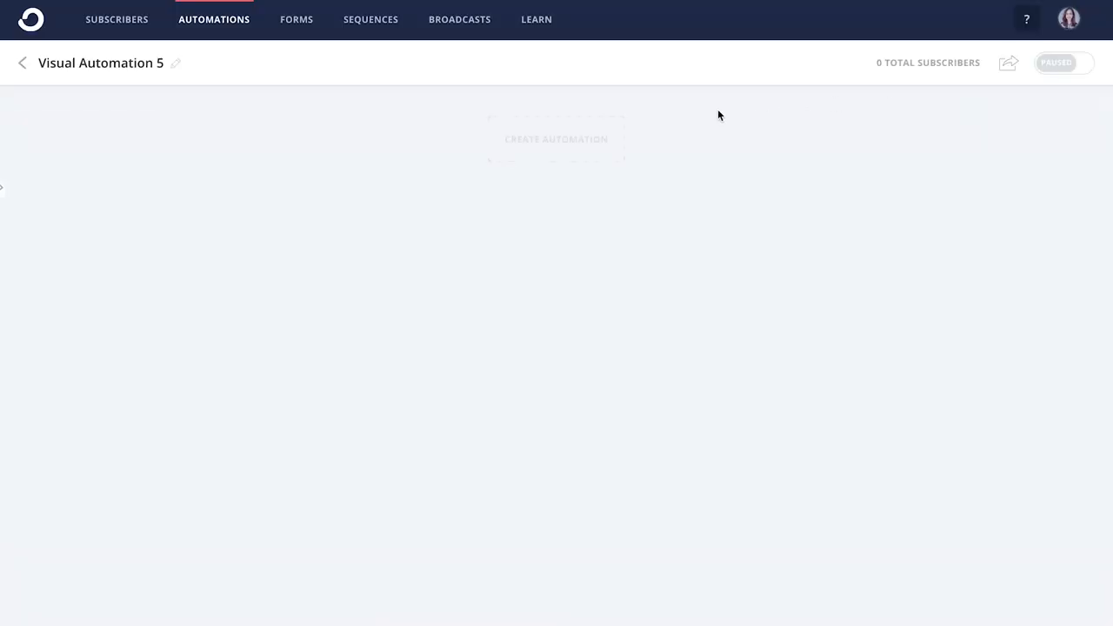
# Trigger Visual Automation 5 when someone joins the Design jobs series form
pyautogui.click(556, 139)
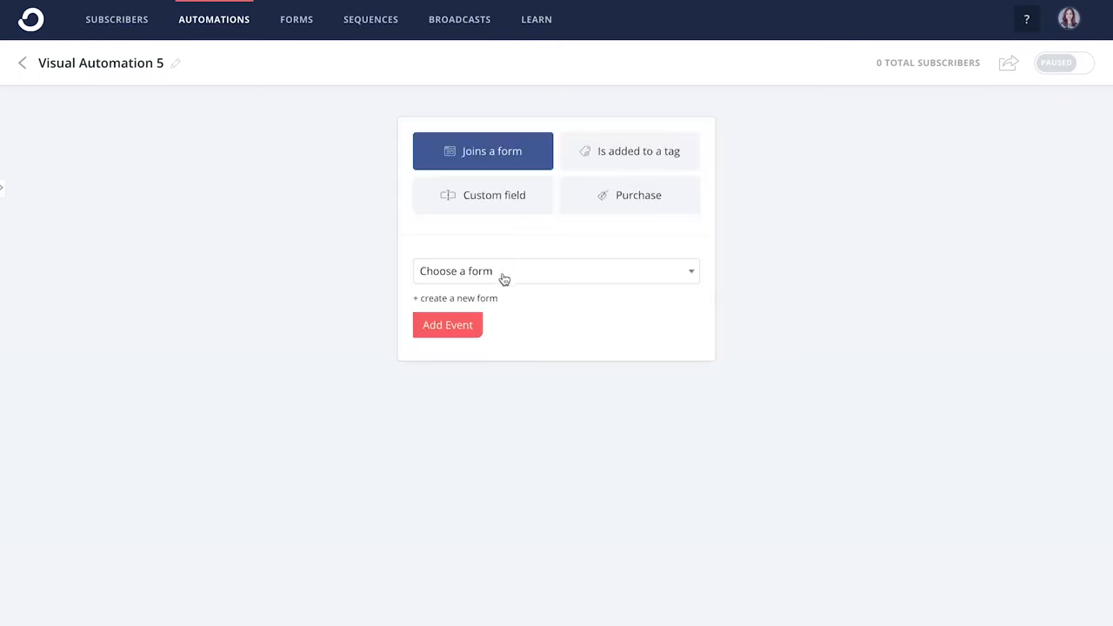
pyautogui.click(556, 271)
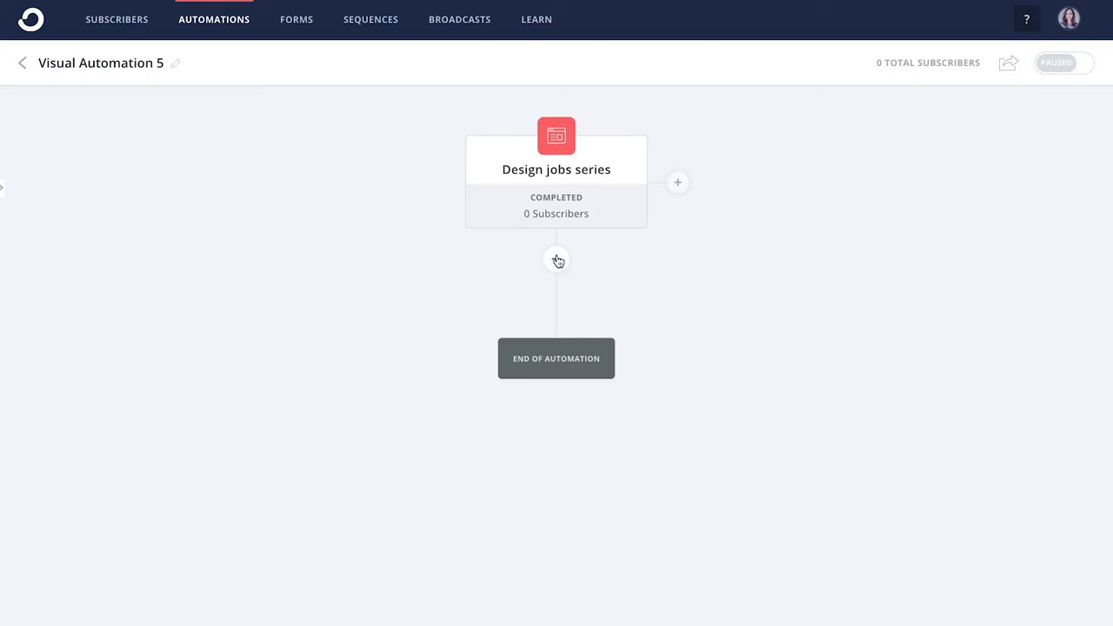
pyautogui.click(557, 259)
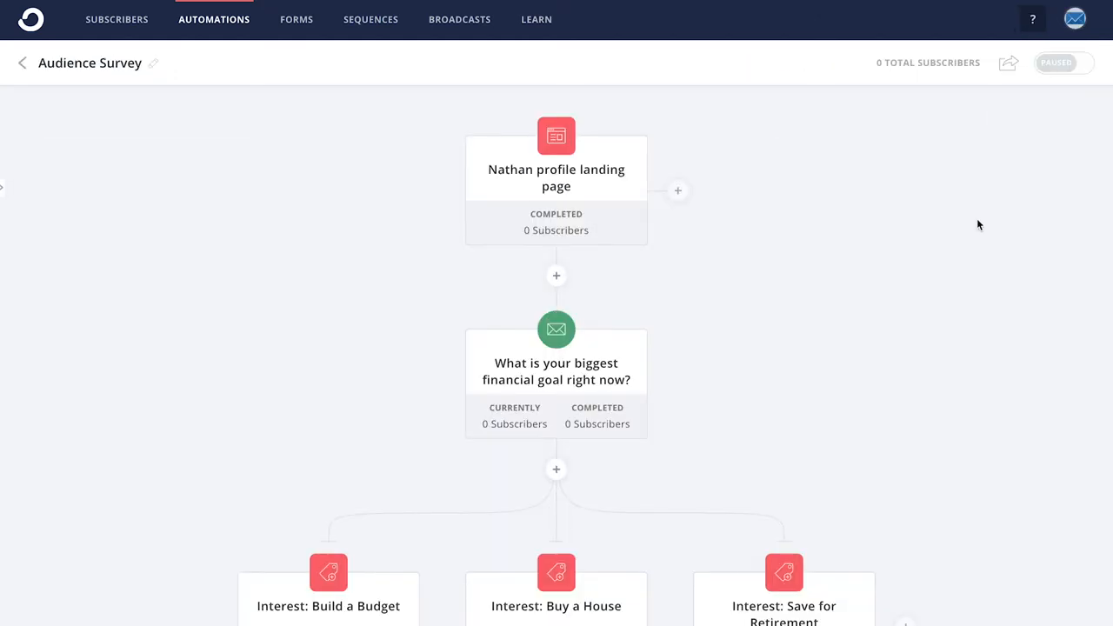
# Browse the Audience Survey form, then start a new inline form
pyautogui.scroll(-3)
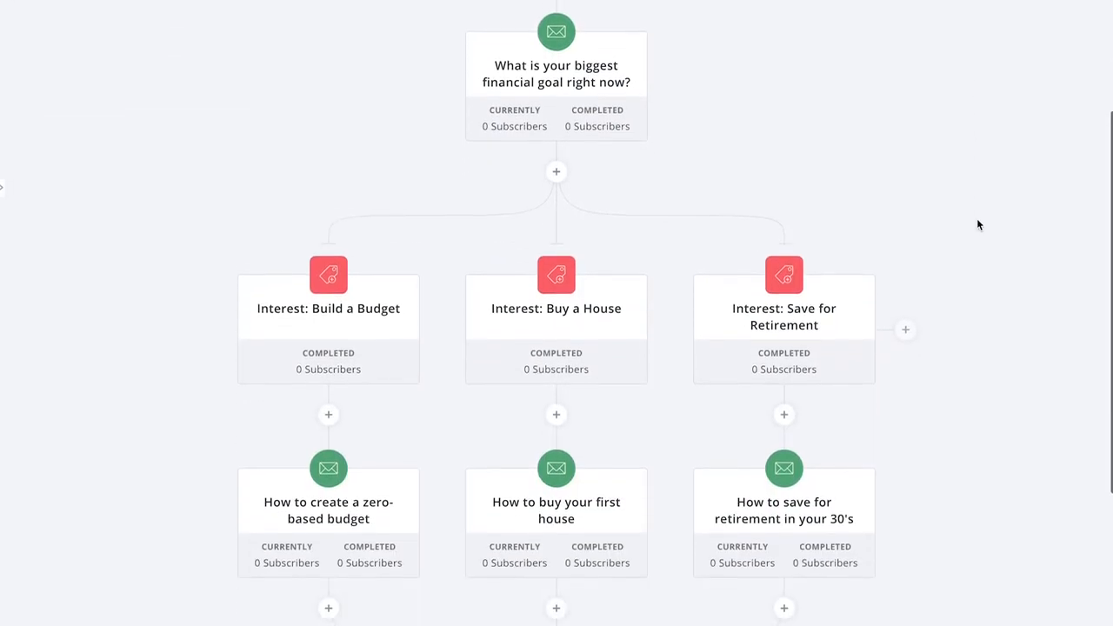
pyautogui.scroll(-3)
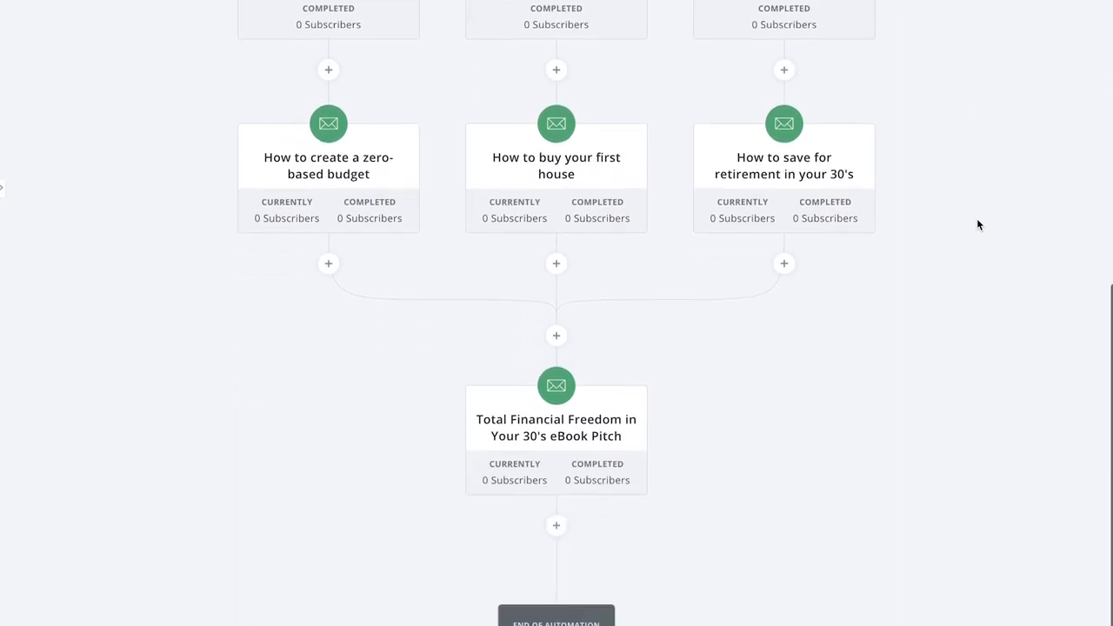
pyautogui.click(311, 19)
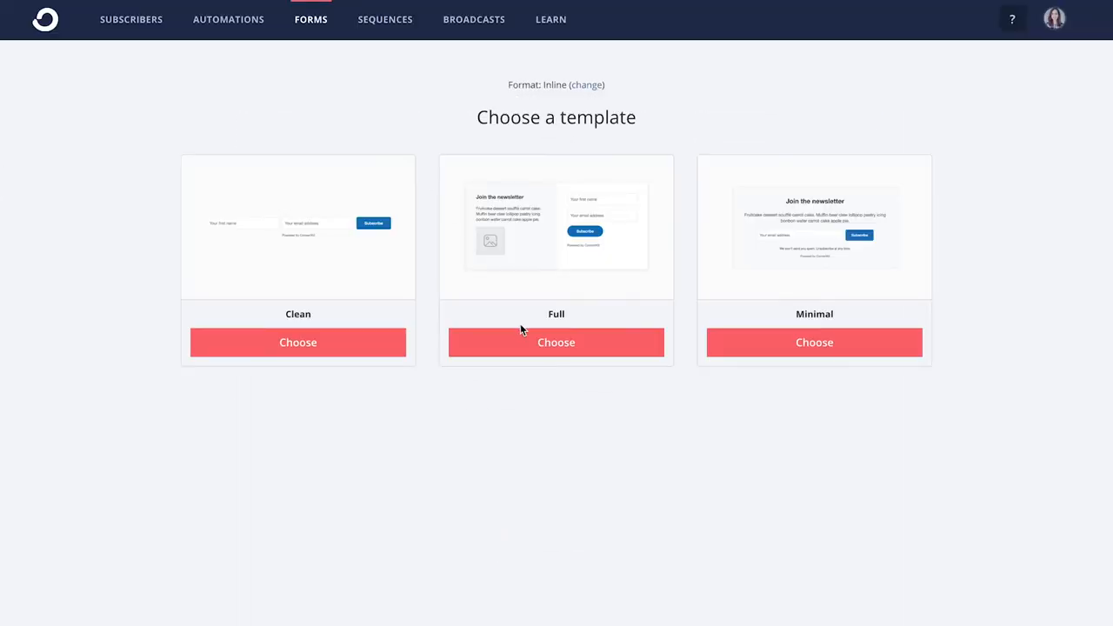
# Build a Full-template ebook form with cover image, check WordPress embed, set download redirect
pyautogui.click(555, 342)
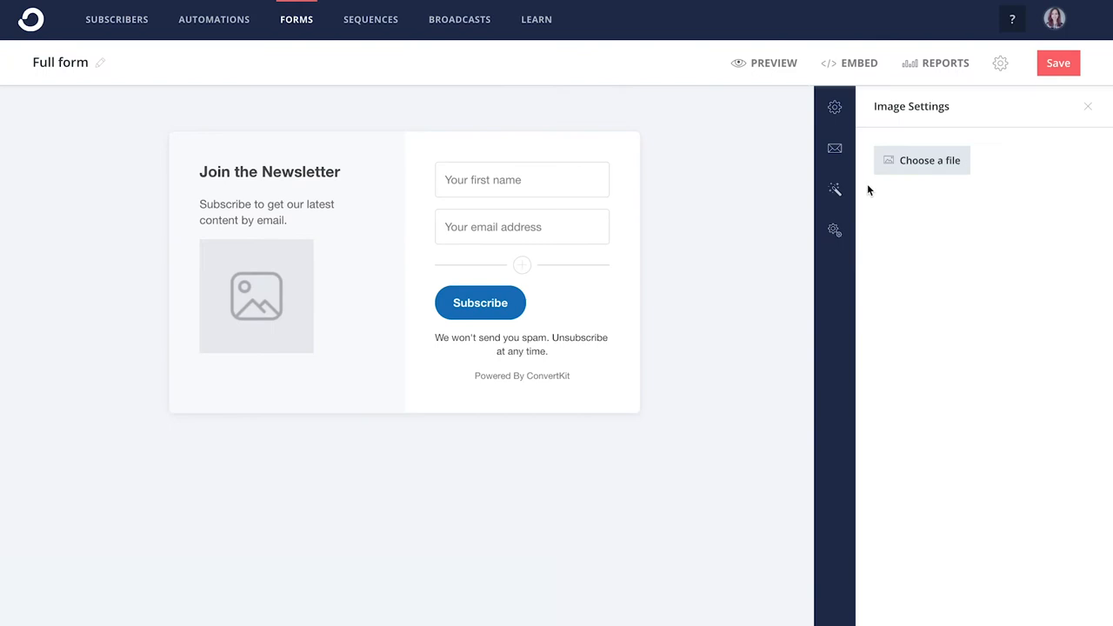
pyautogui.click(269, 172)
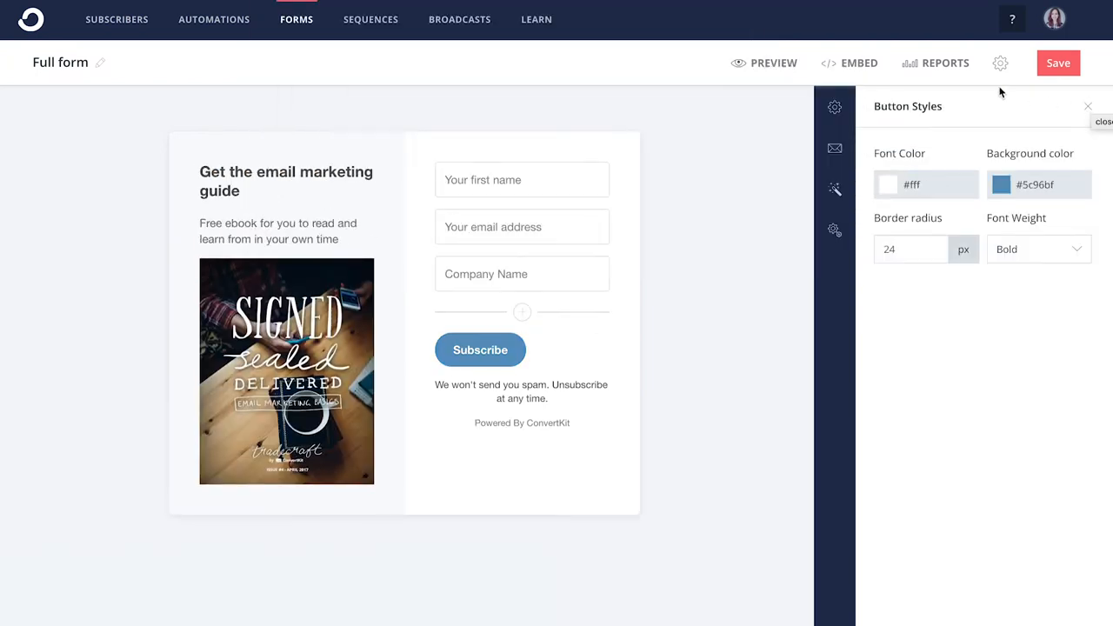
pyautogui.click(858, 62)
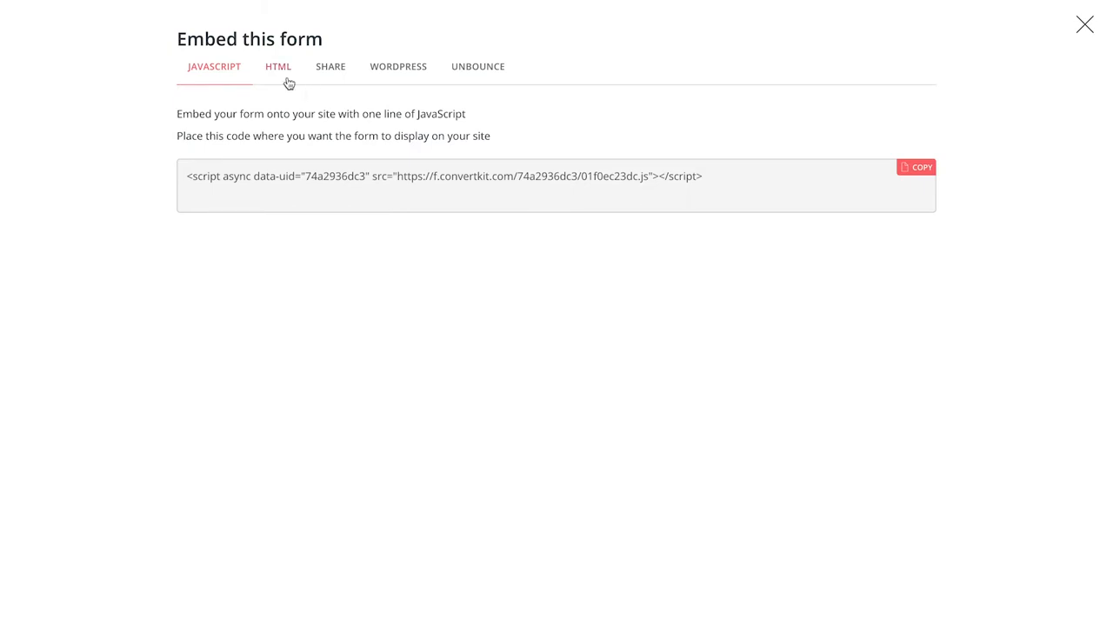
pyautogui.click(397, 67)
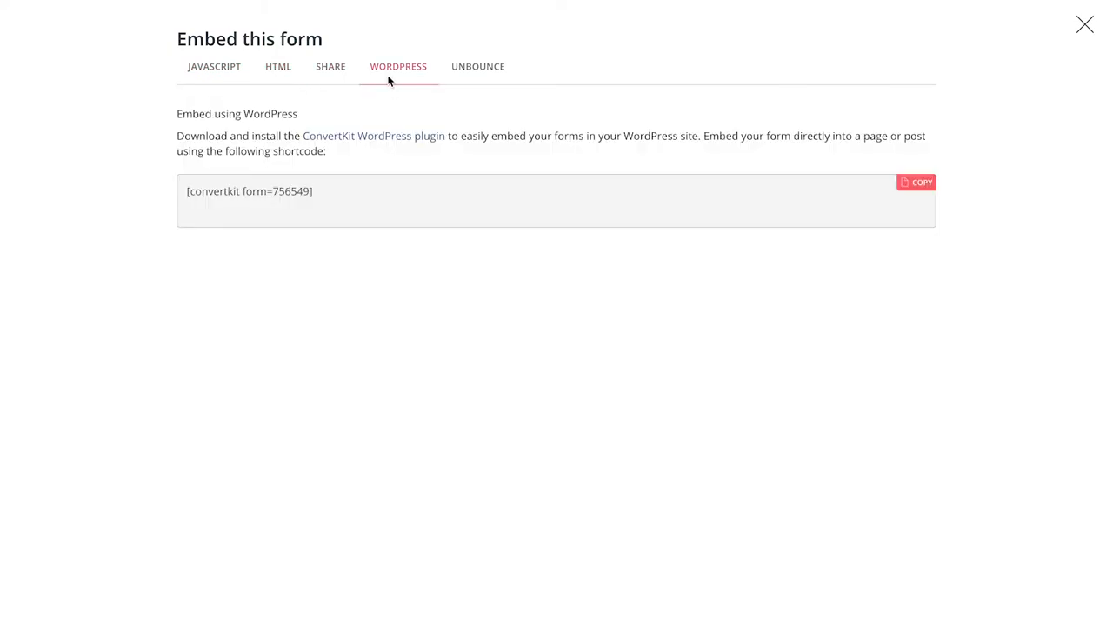
pyautogui.click(1085, 25)
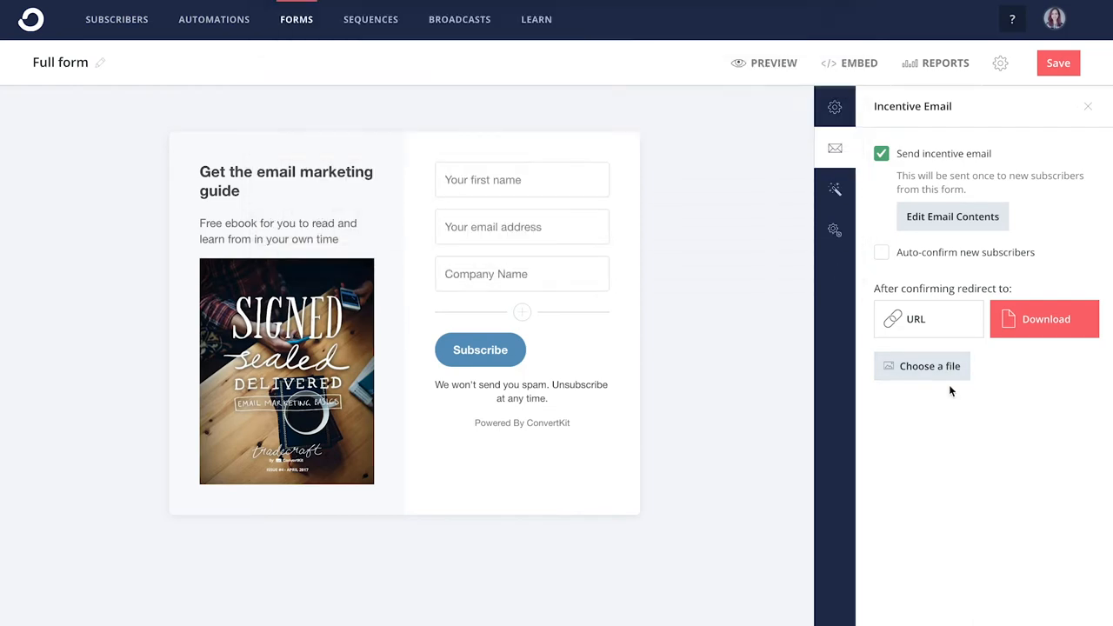
pyautogui.click(386, 19)
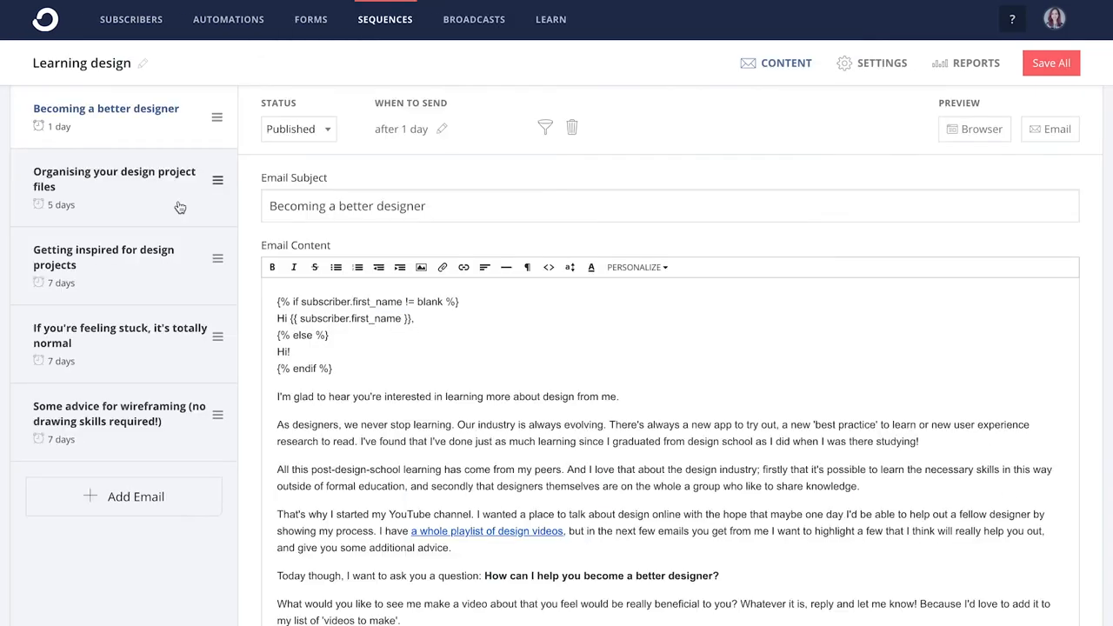
# Reorder emails in the Learning design and Design jobs sequences, then start a broadcast
pyautogui.click(114, 178)
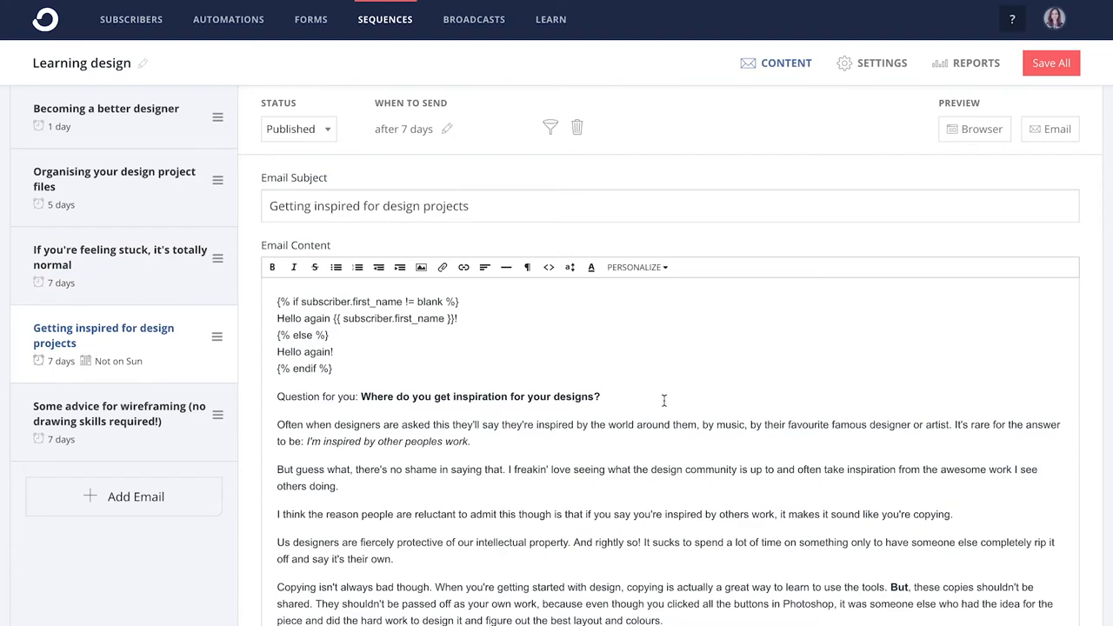
pyautogui.click(214, 19)
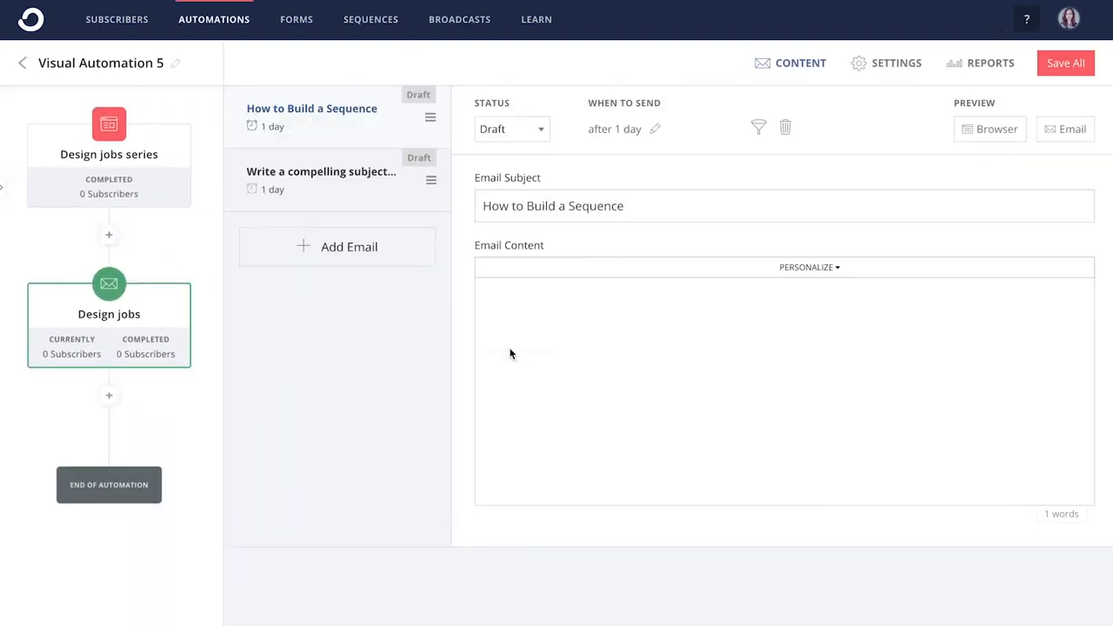
pyautogui.click(311, 108)
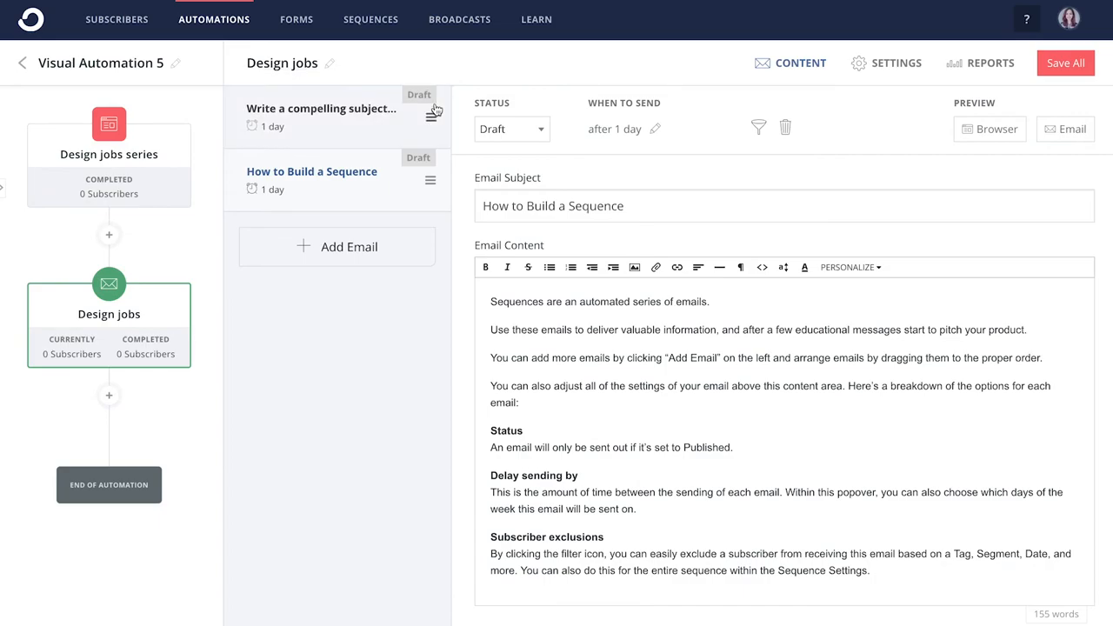
pyautogui.click(459, 19)
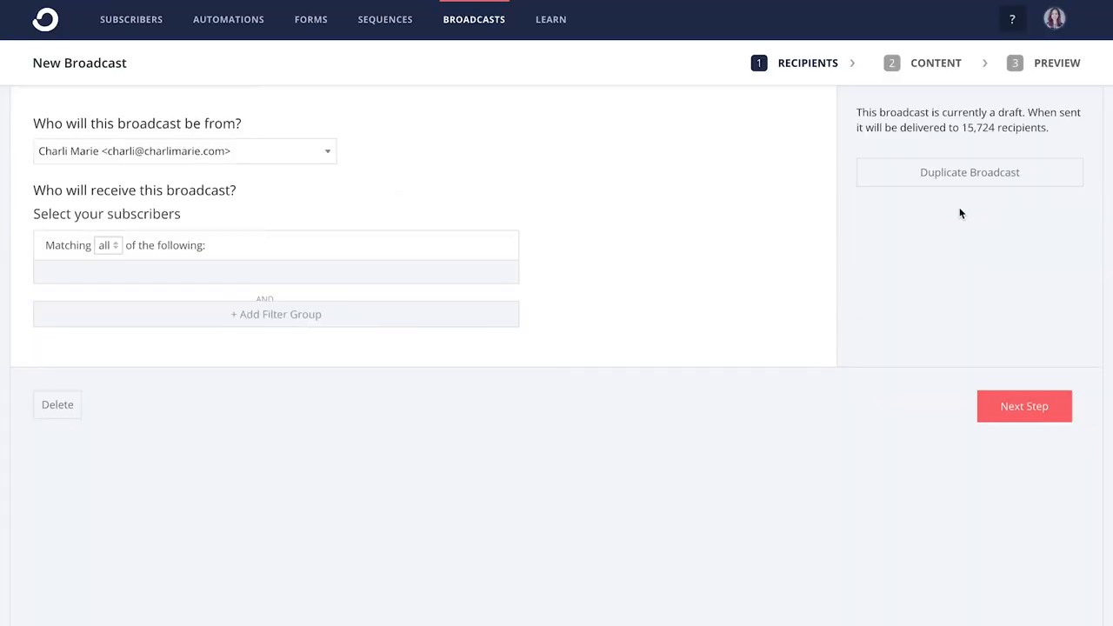
# Limit the broadcast's recipients to the Monthly newsletter segment
pyautogui.click(276, 271)
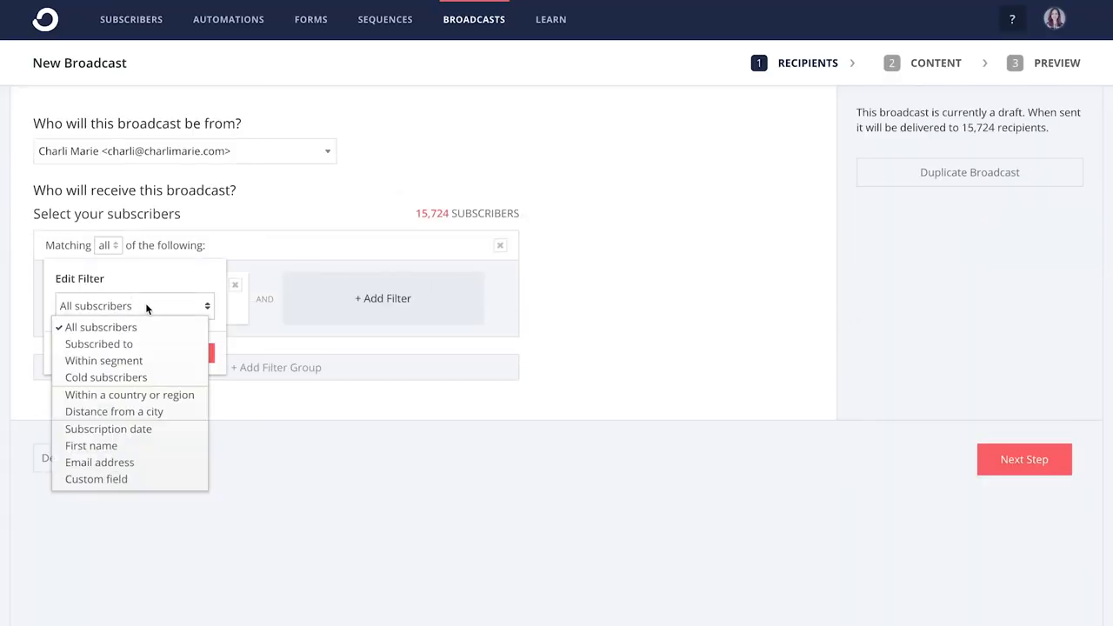
pyautogui.moveTo(96, 479)
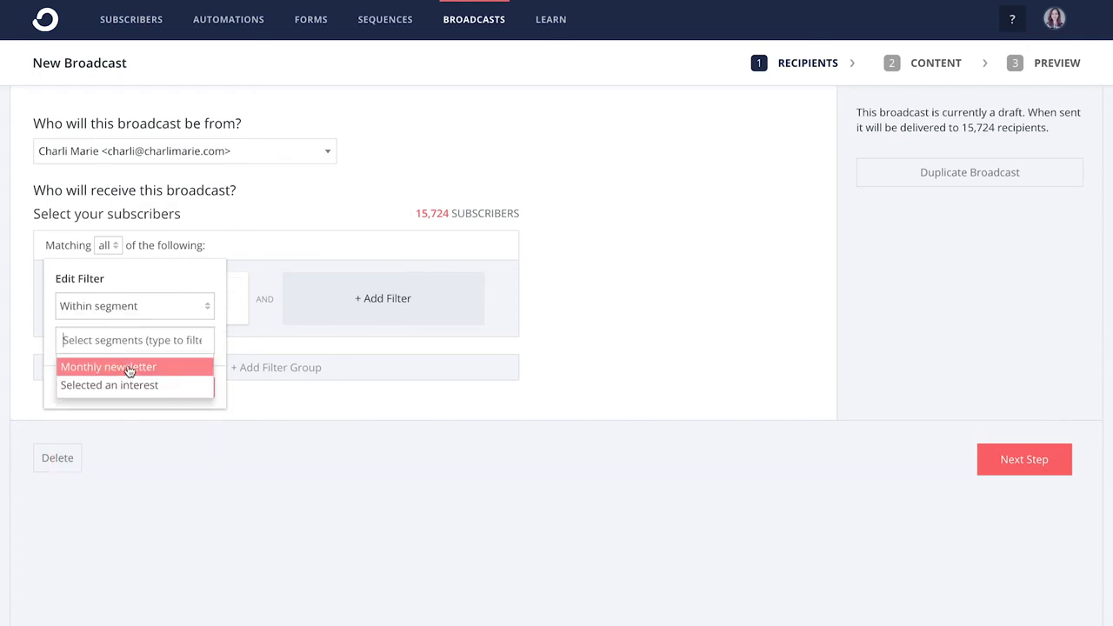
pyautogui.click(108, 366)
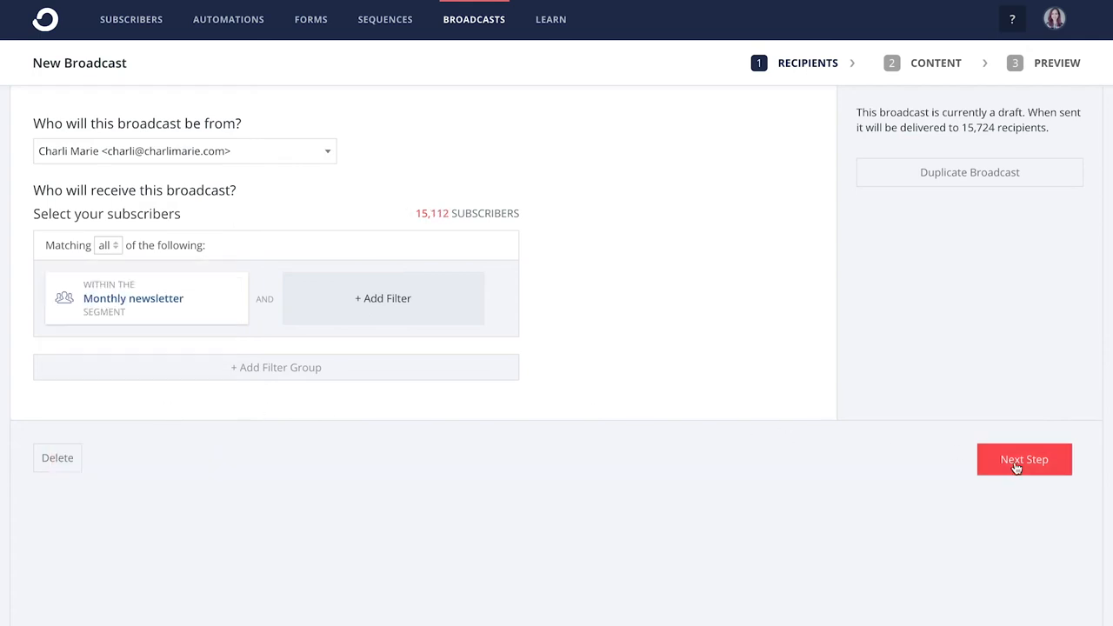
pyautogui.click(1025, 459)
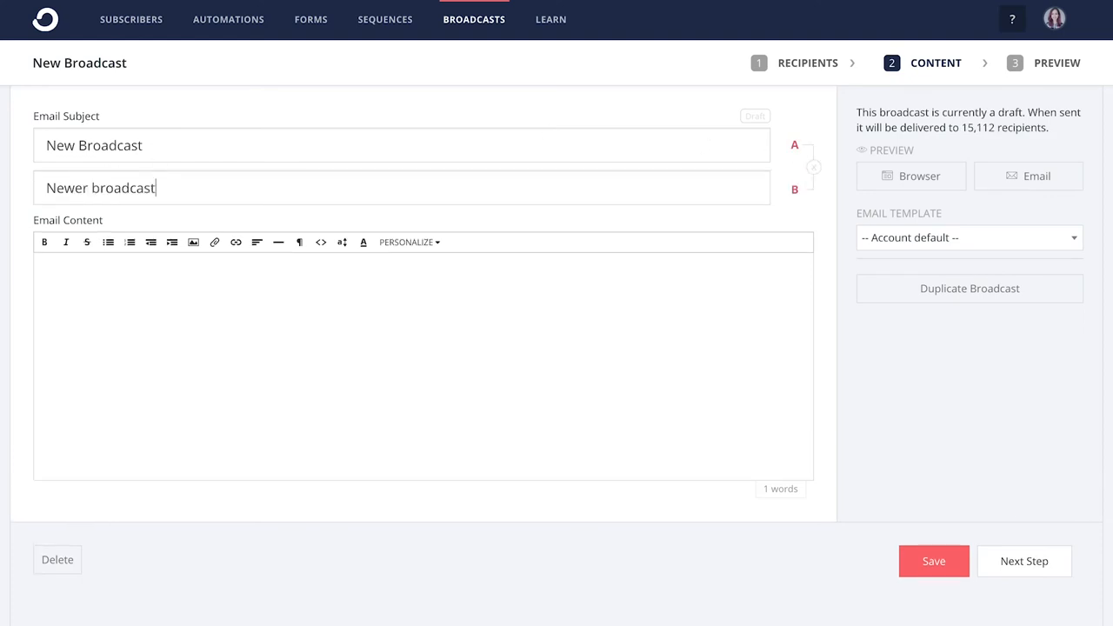
# Write 'Email goes here!' as the body, view Integrations, and answer the onboarding experience question
pyautogui.write('Email goes here!')
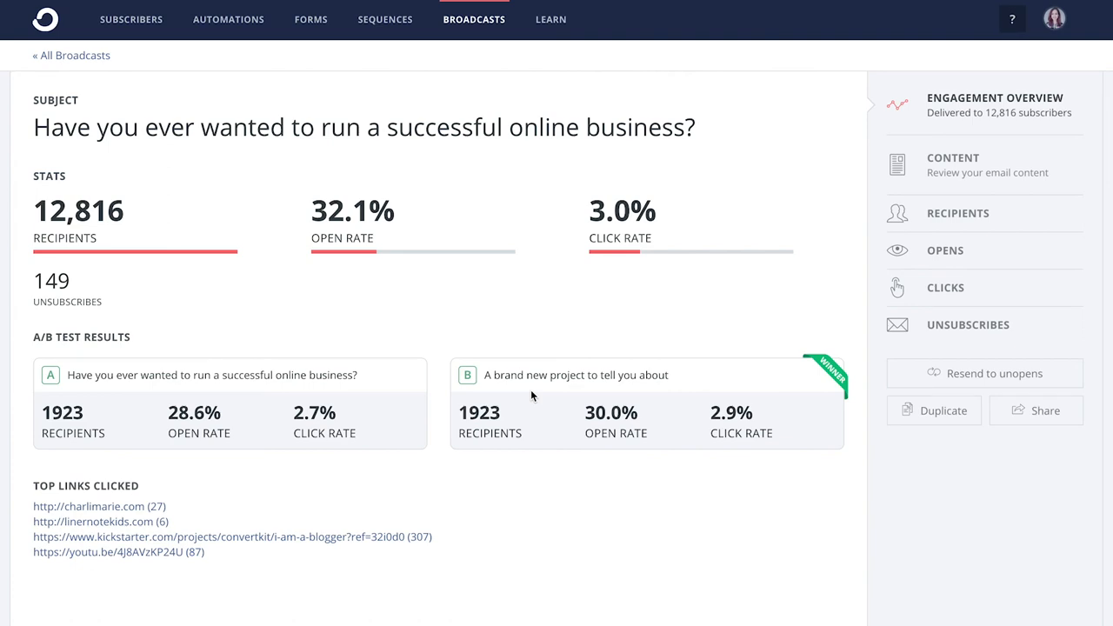
pyautogui.click(228, 19)
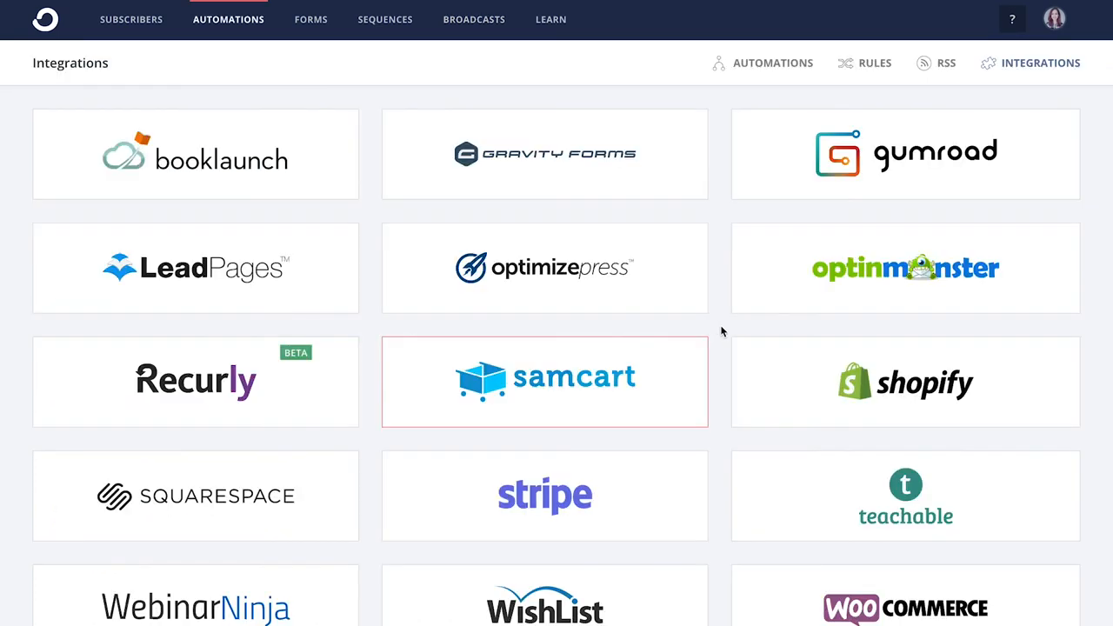
pyautogui.scroll(-3)
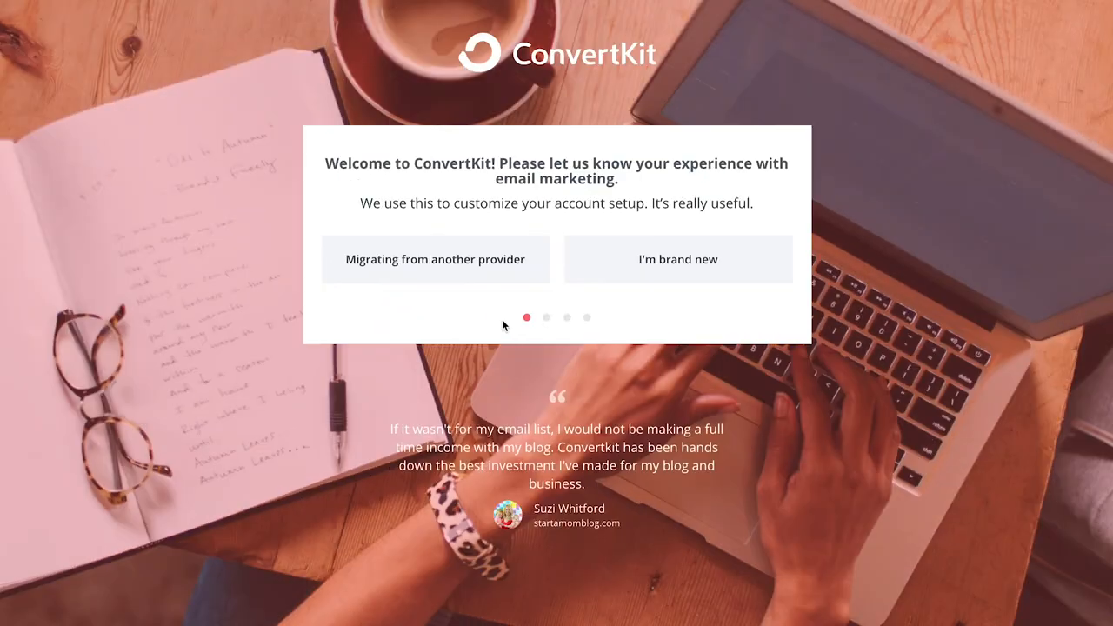
pyautogui.click(435, 259)
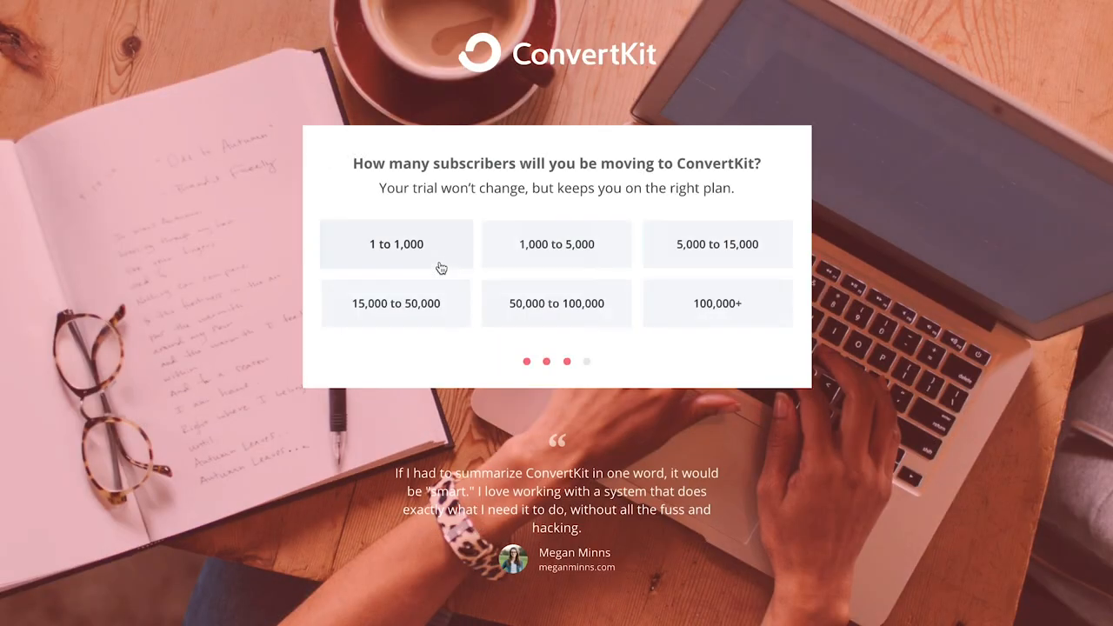